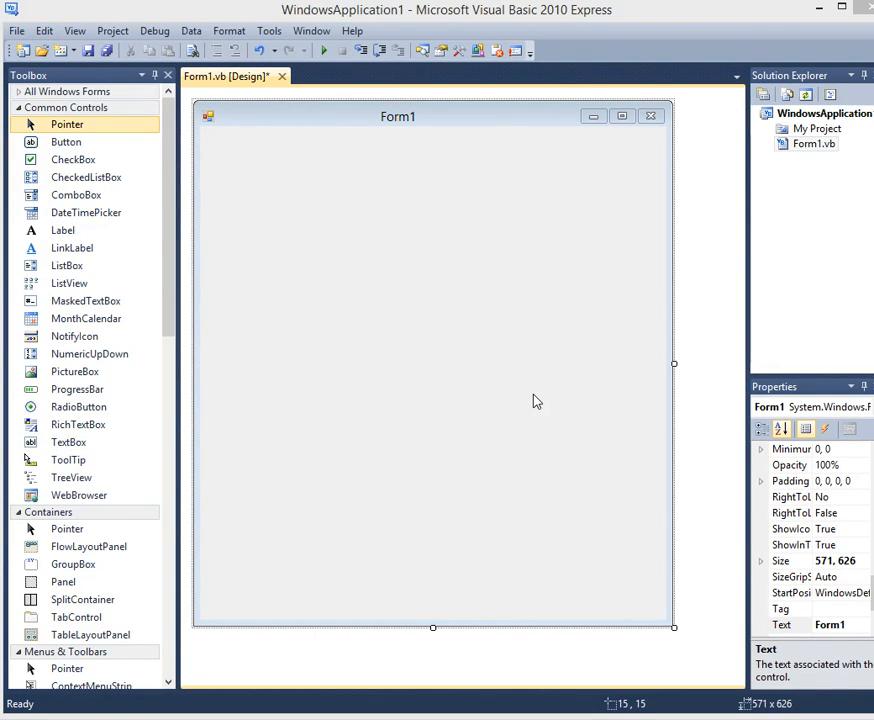
mouse_move(238, 578)
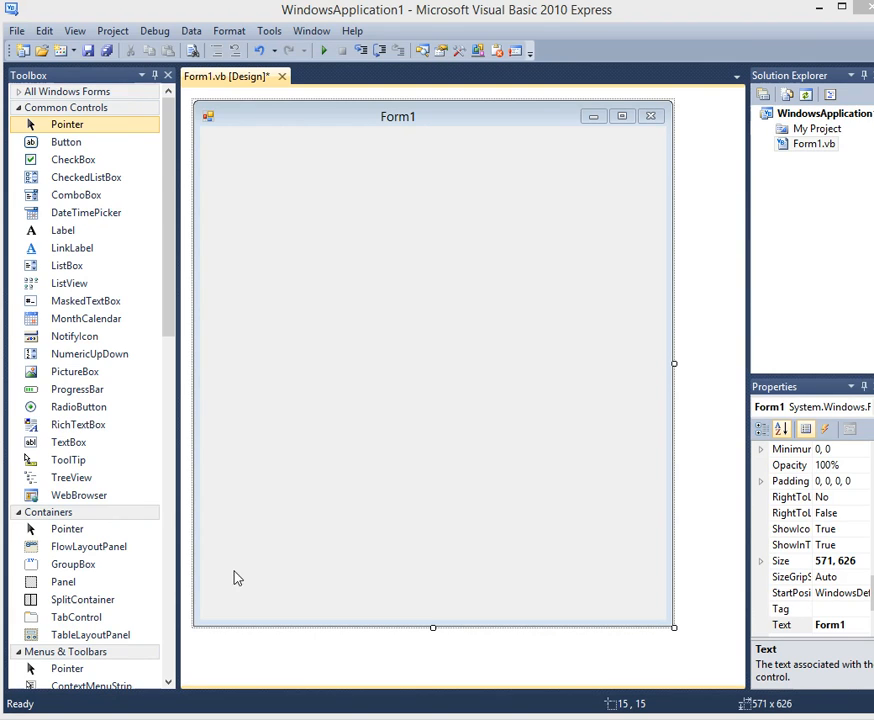
mouse_move(252, 352)
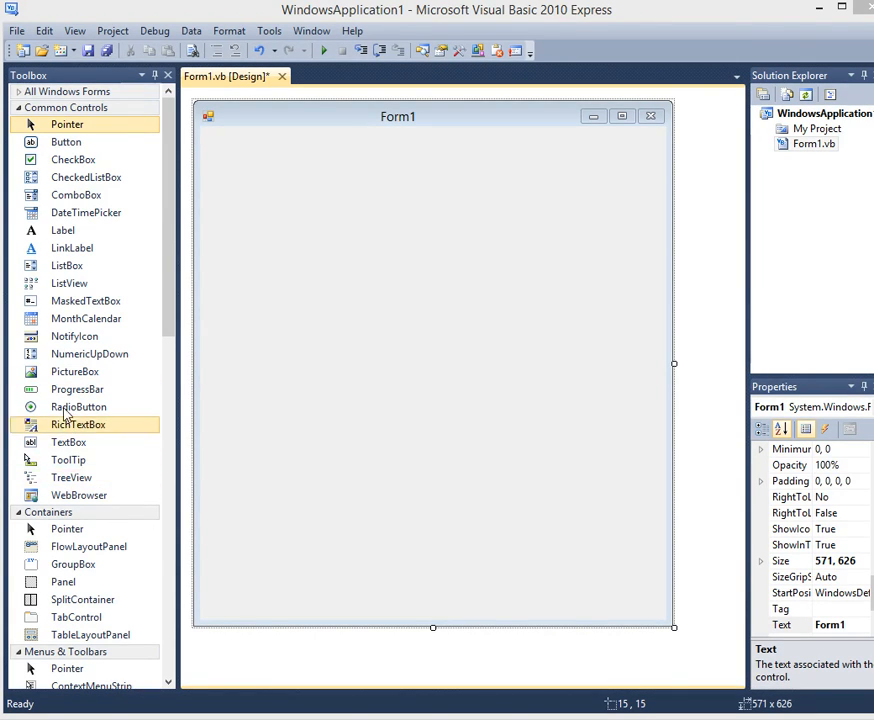
Place a tall PictureBox on the left of Form1 and Button1 to its right.
left_click(76, 370)
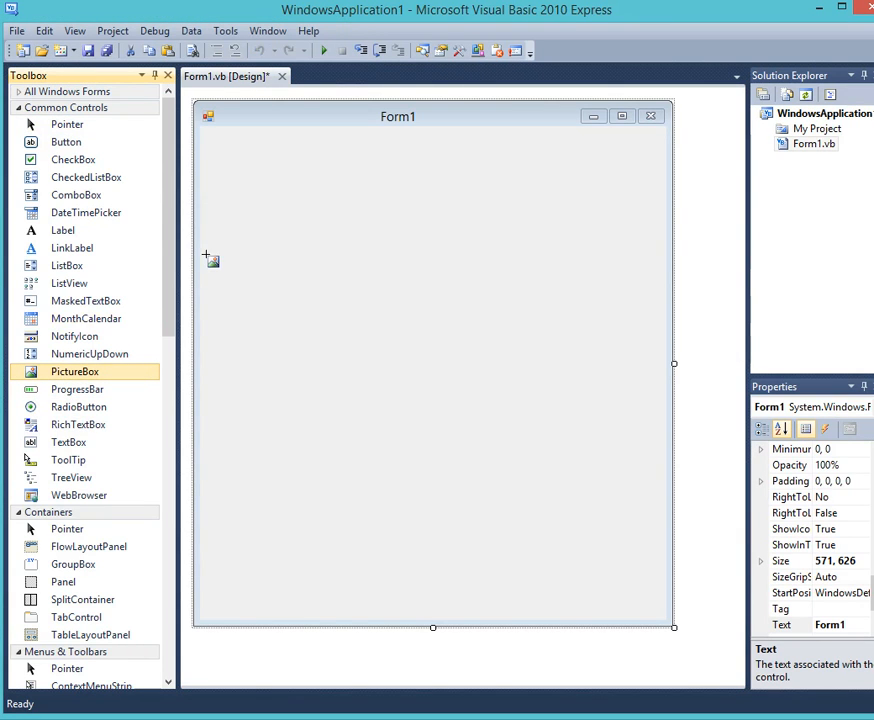
mouse_move(60, 384)
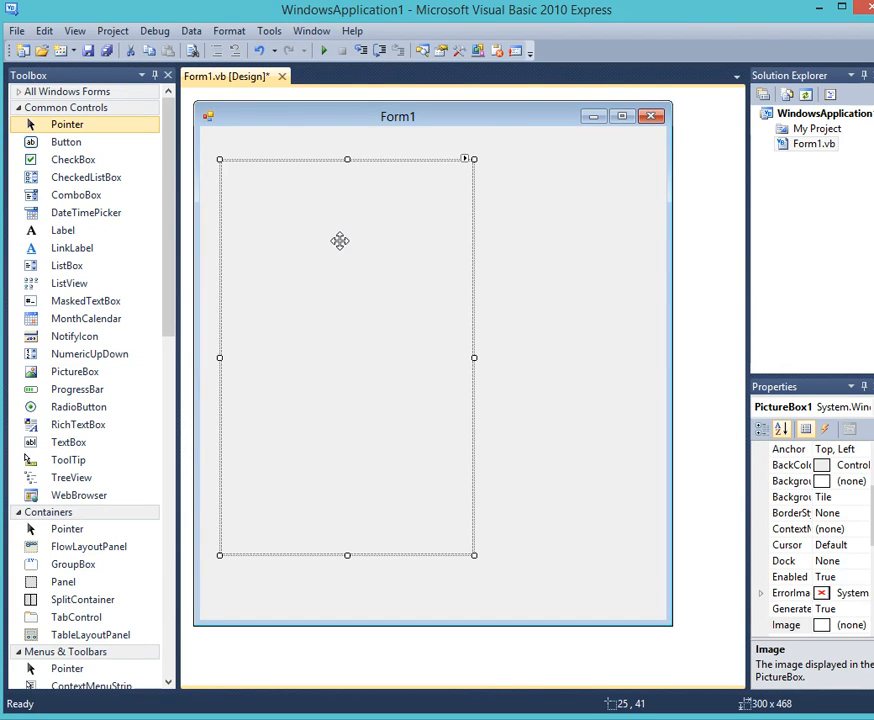
left_click(66, 140)
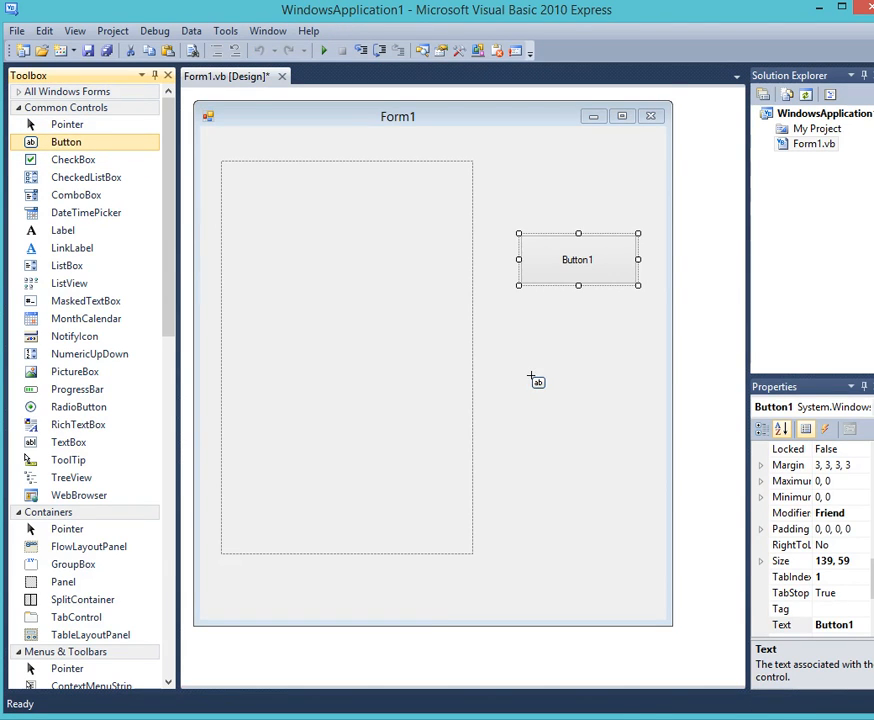
left_click_drag(520, 364, 636, 424)
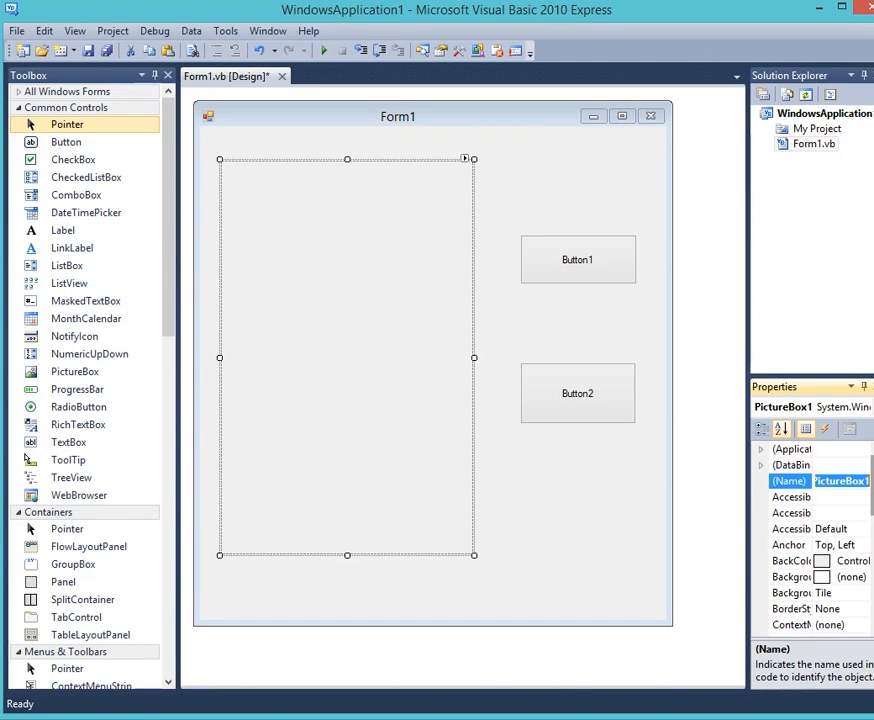
Set PictureBox1's (Name) property to picDisplay.
type("picDisplay")
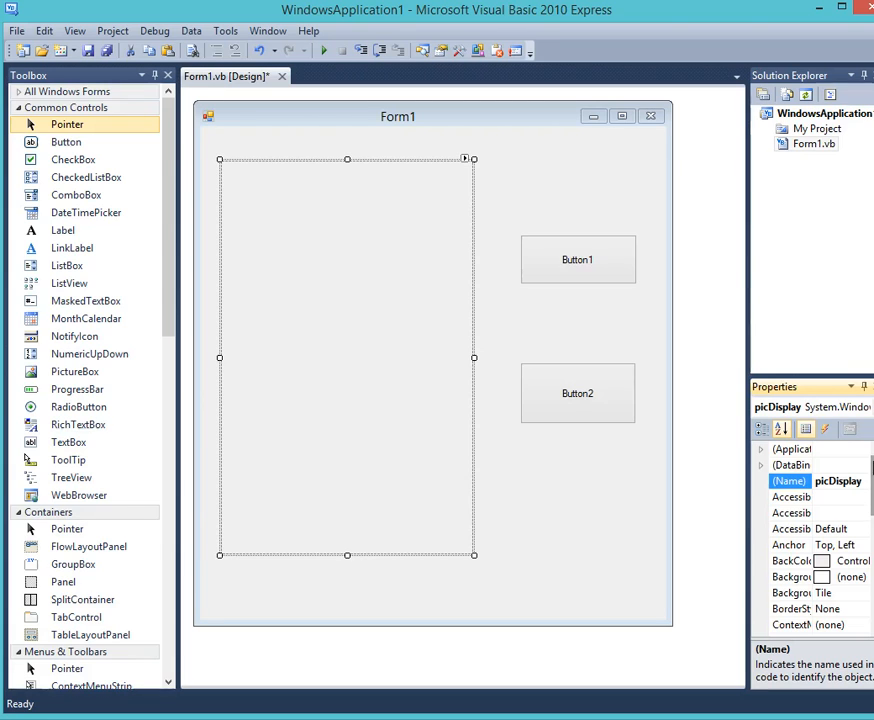
Name Button1 CmdLoop with caption LOOP, then select Button2 for editing.
left_click(578, 260)
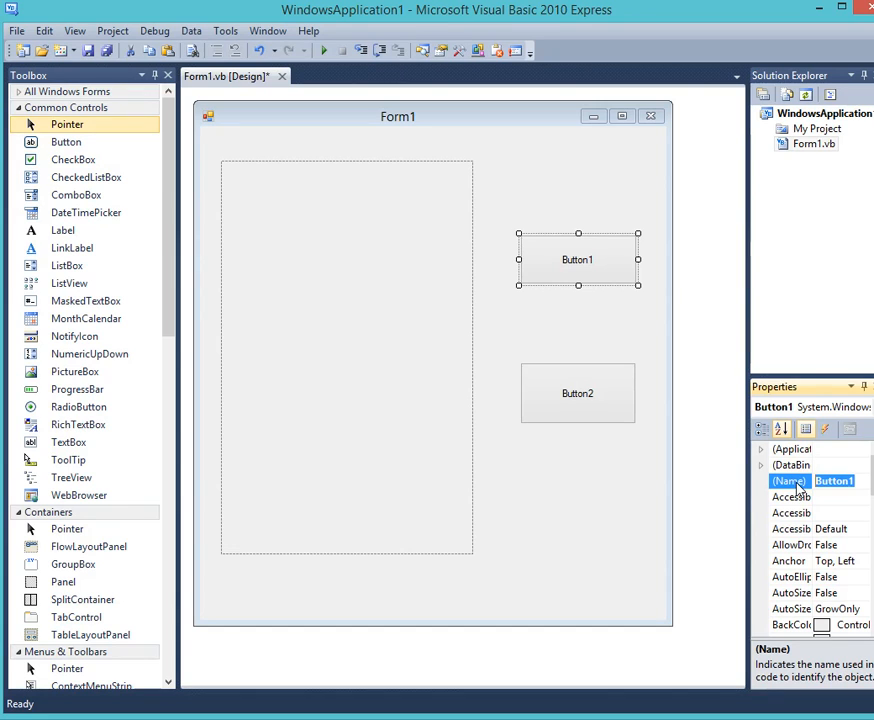
type("CmdLoop")
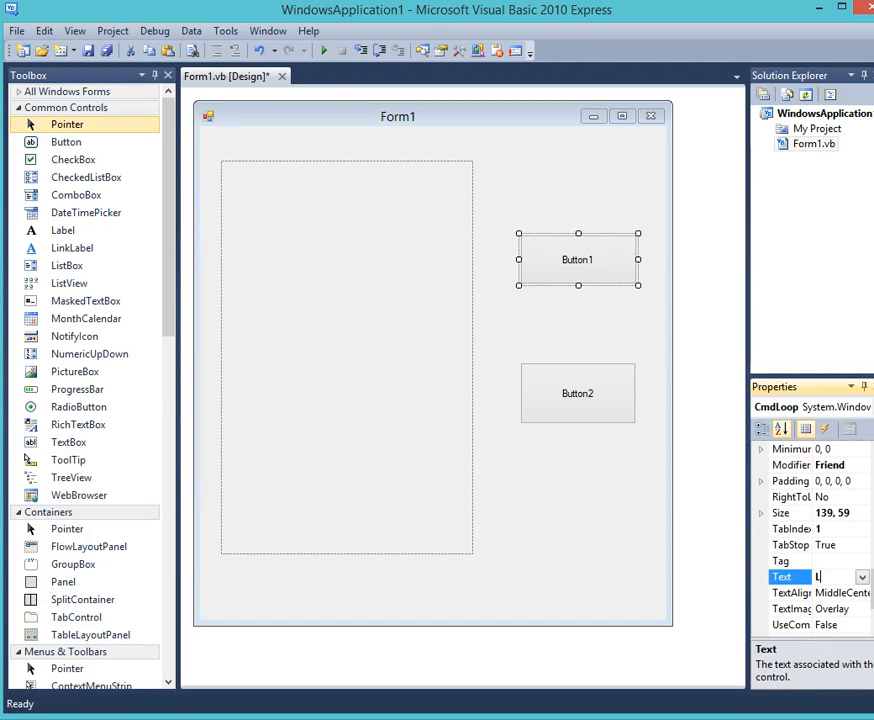
type("OOP")
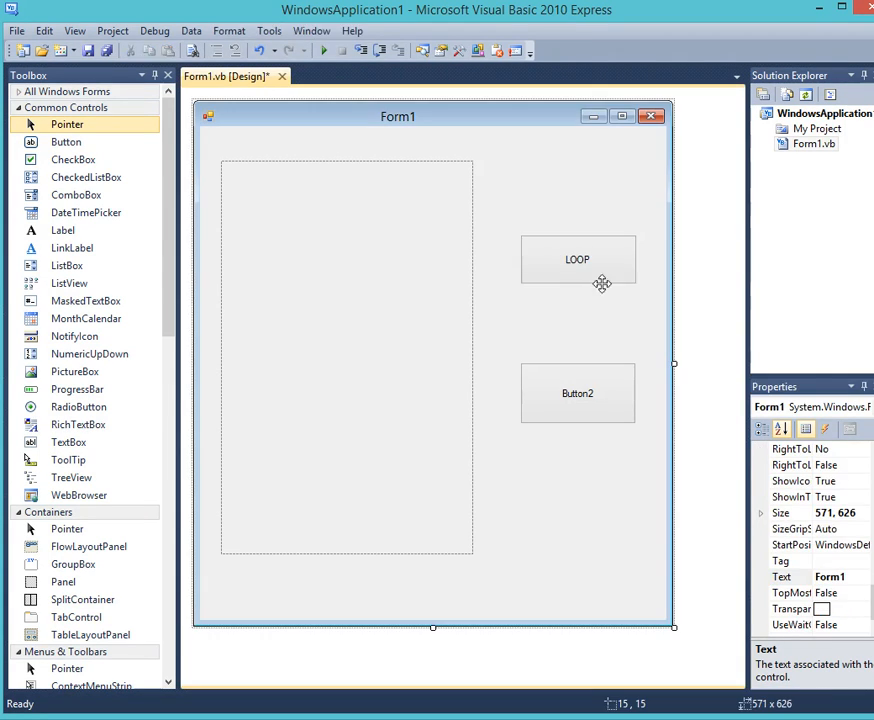
left_click(578, 392)
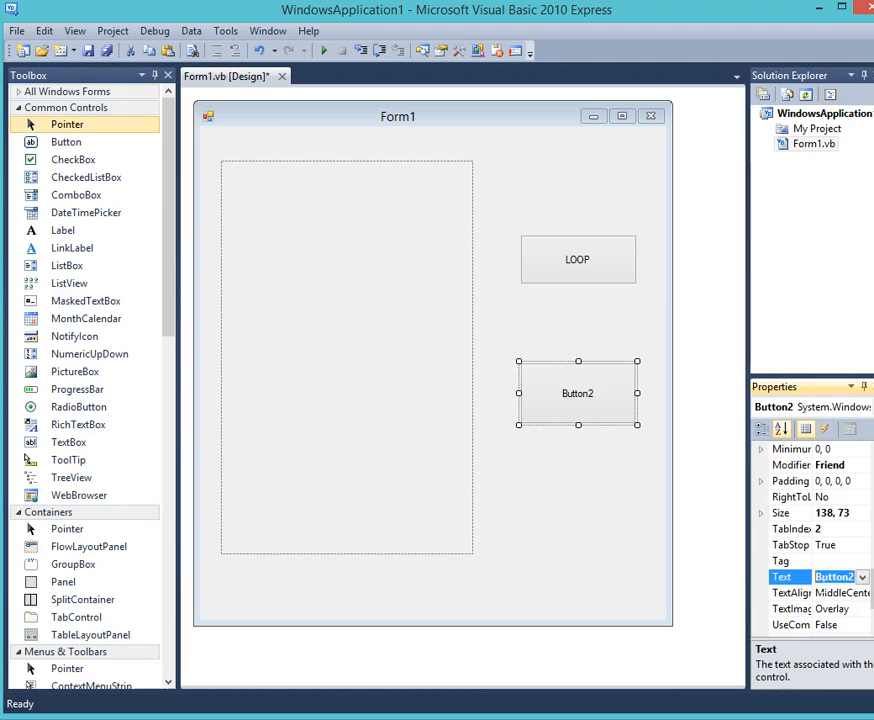
Give Button2 the caption Quit and the name CMDQuit.
type("Quit")
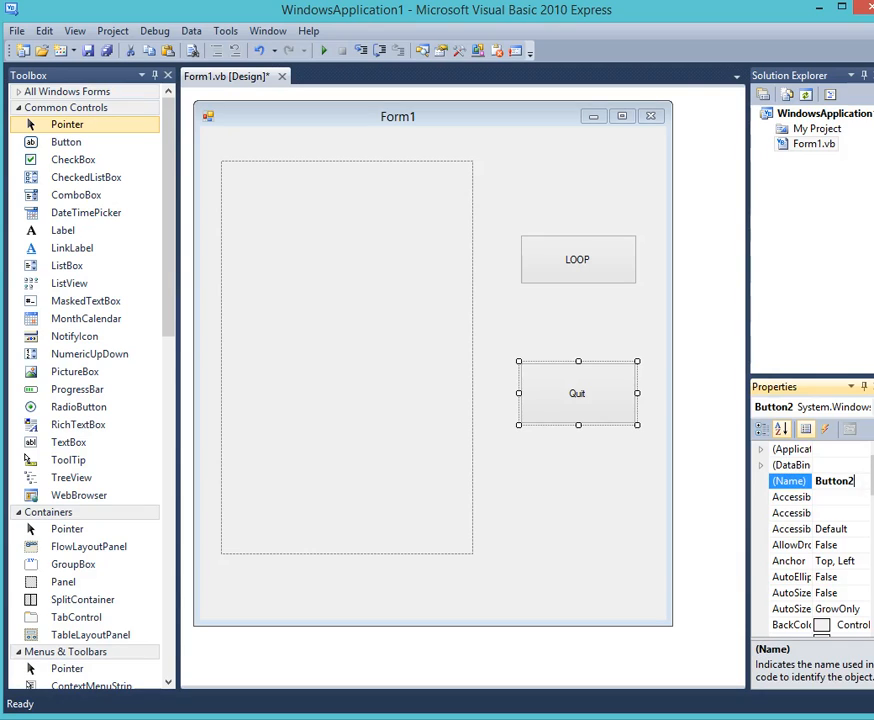
left_click(836, 480)
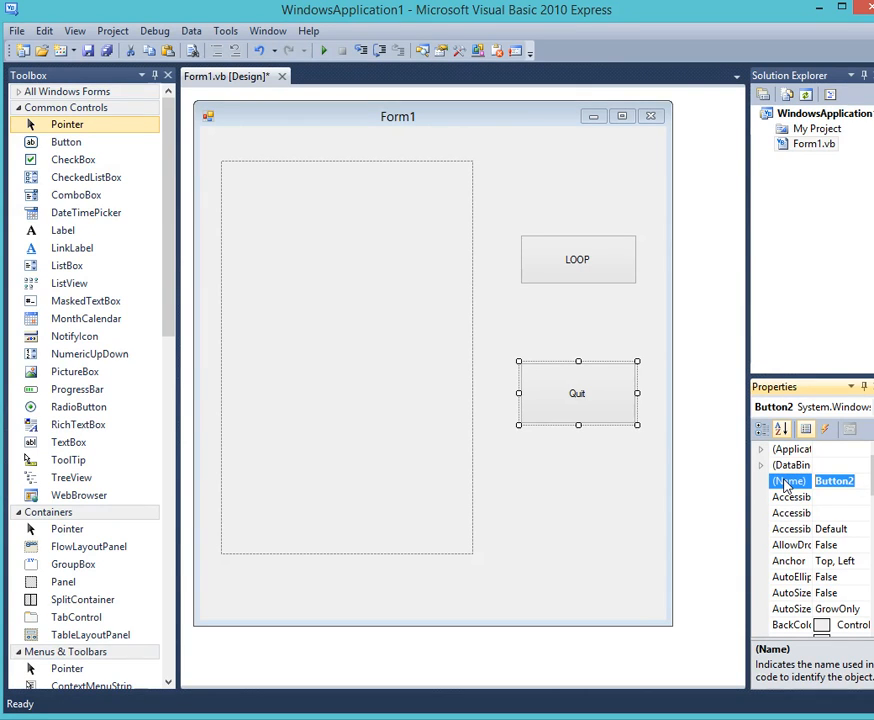
type("CMDQuit")
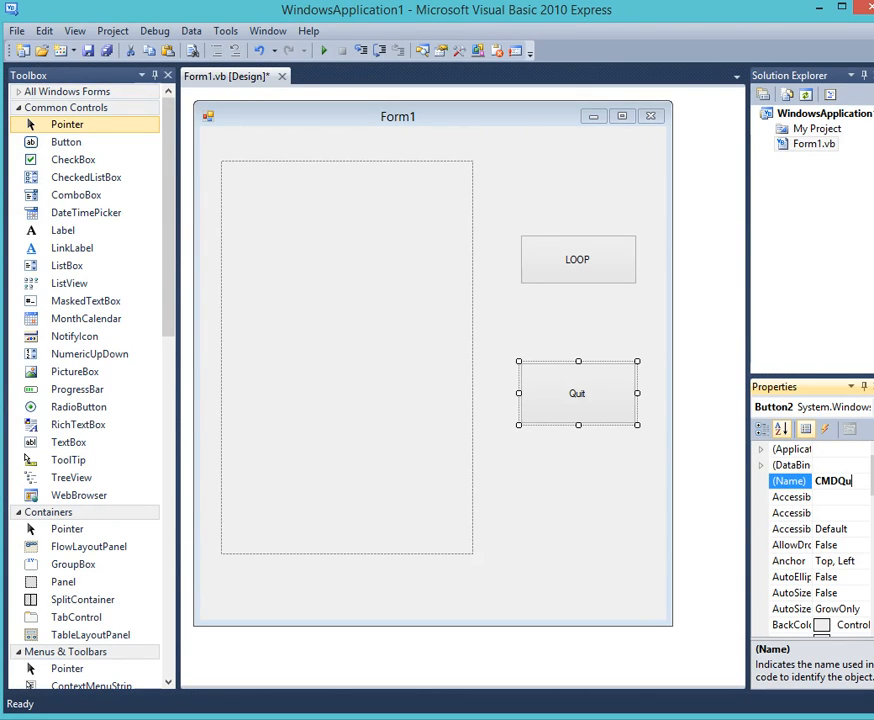